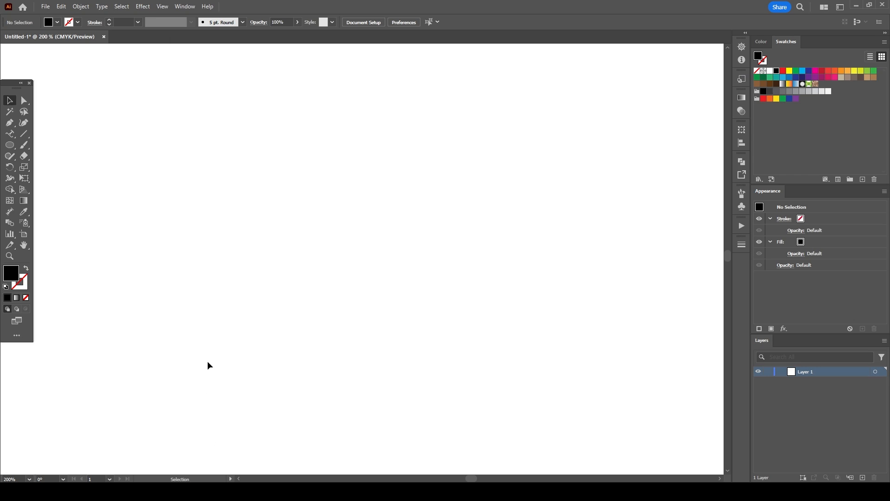
mouse_move(239, 361)
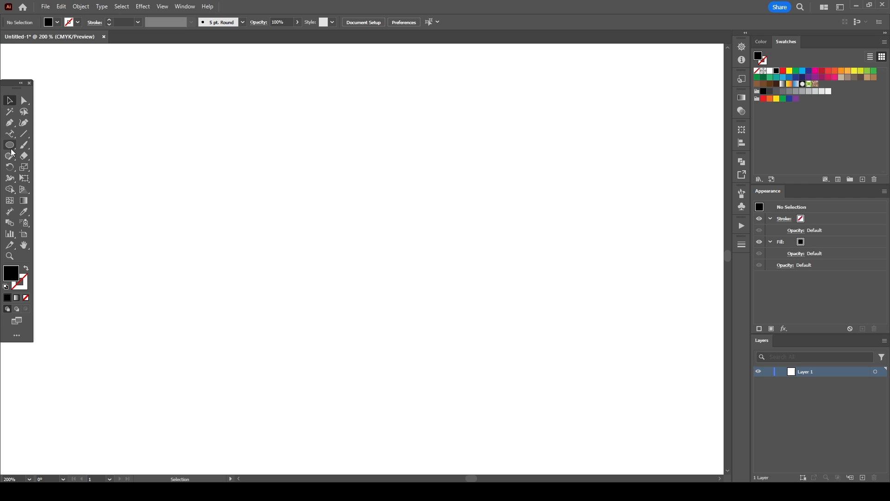
Draw a large circle at the page centre with a black 1 pt stroke and no fill
click(9, 150)
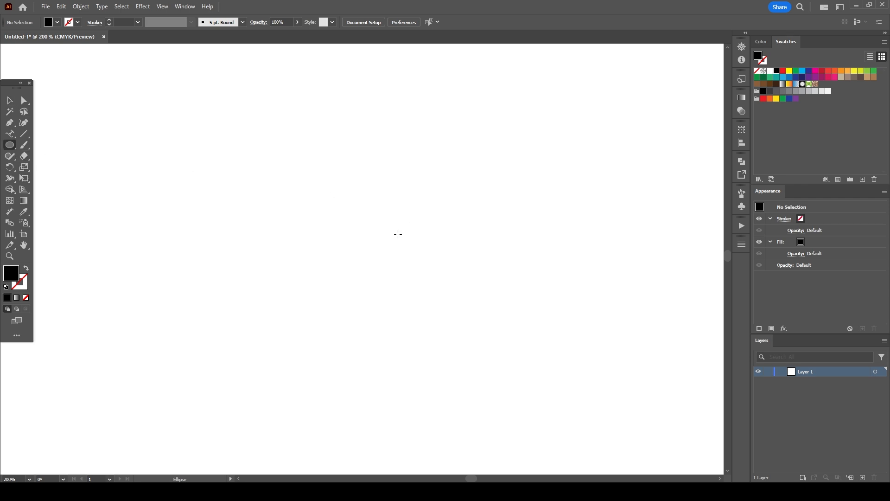
drag(228, 150, 472, 395)
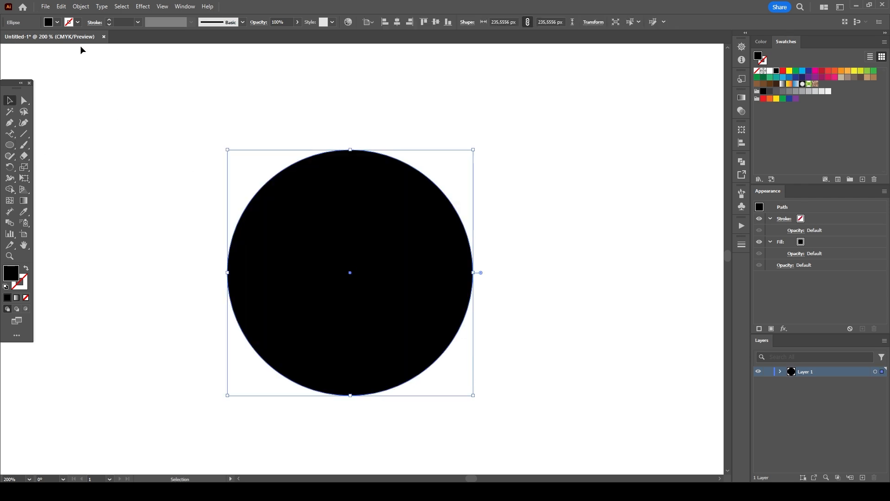
click(77, 22)
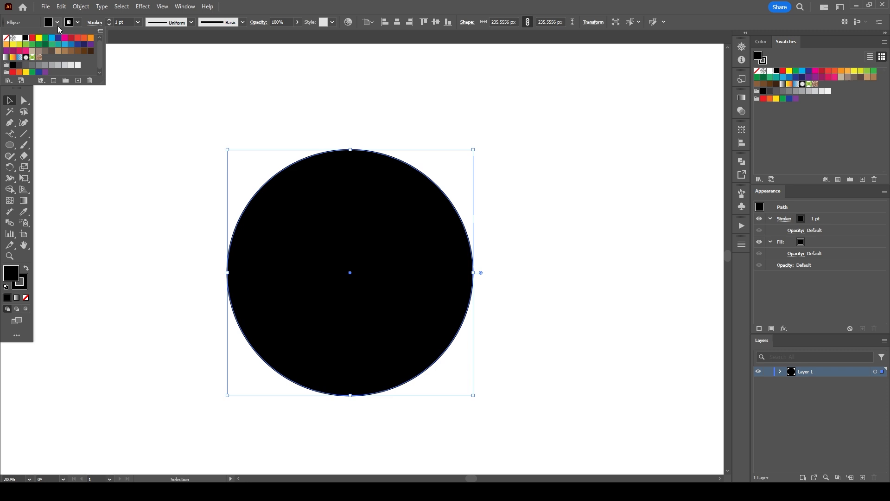
click(6, 36)
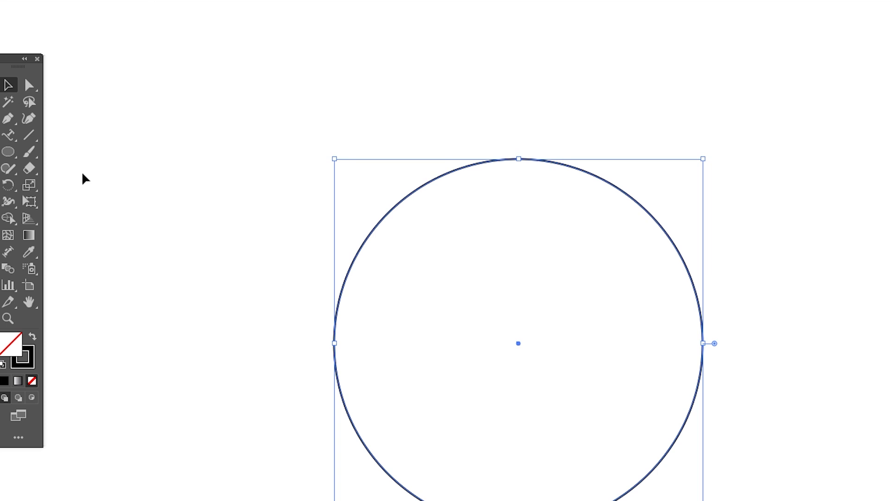
Start typing 'Align this' along the circle's edge with the Type on a Path Tool
click(8, 131)
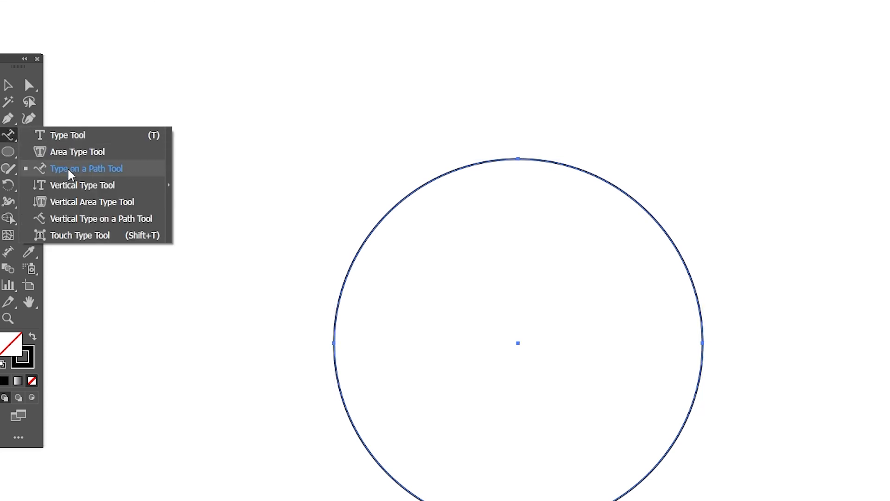
click(86, 169)
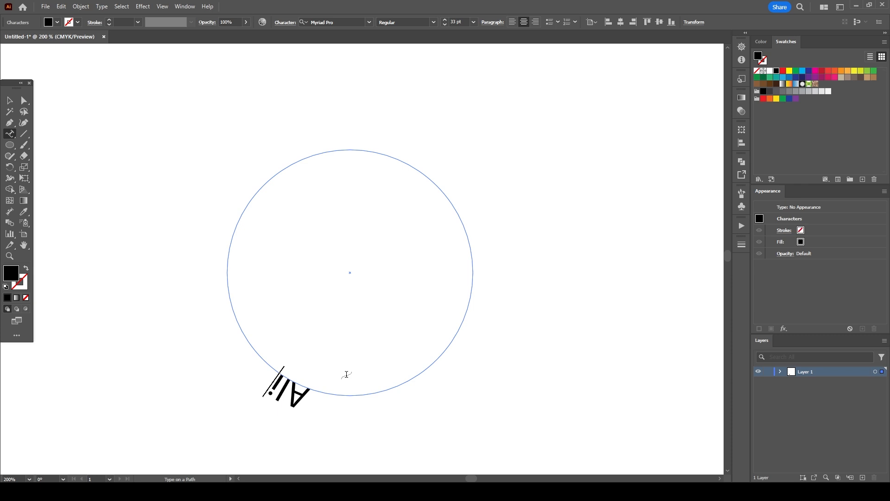
text(Align this text on the circle)
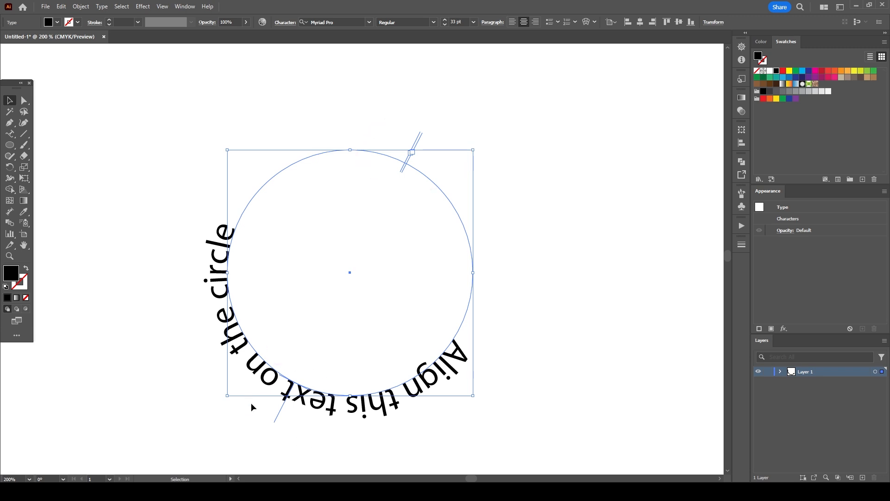
mouse_move(308, 446)
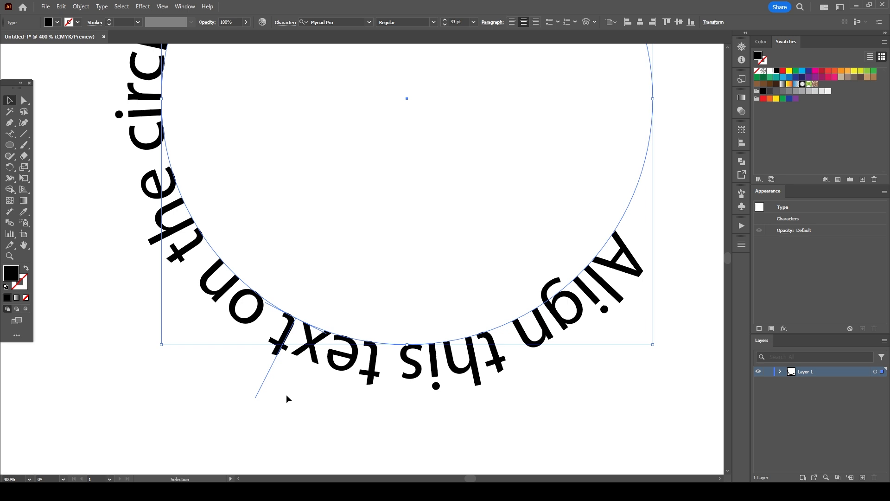
mouse_move(280, 409)
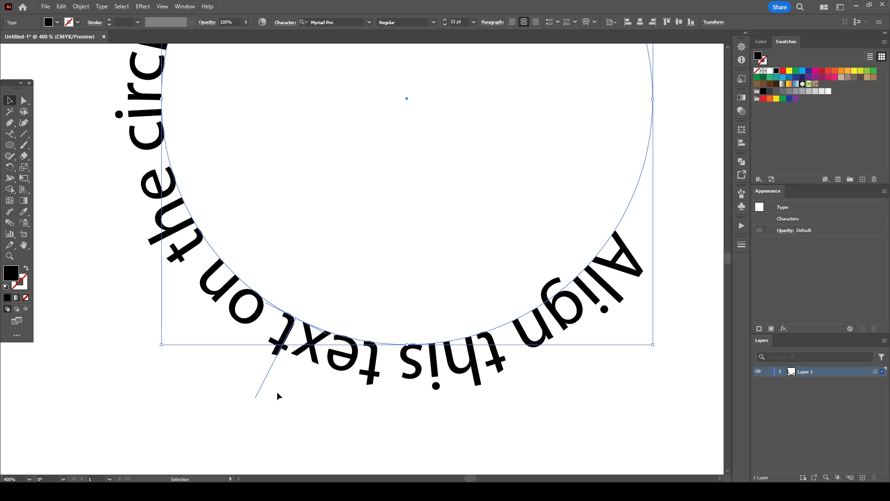
mouse_move(274, 404)
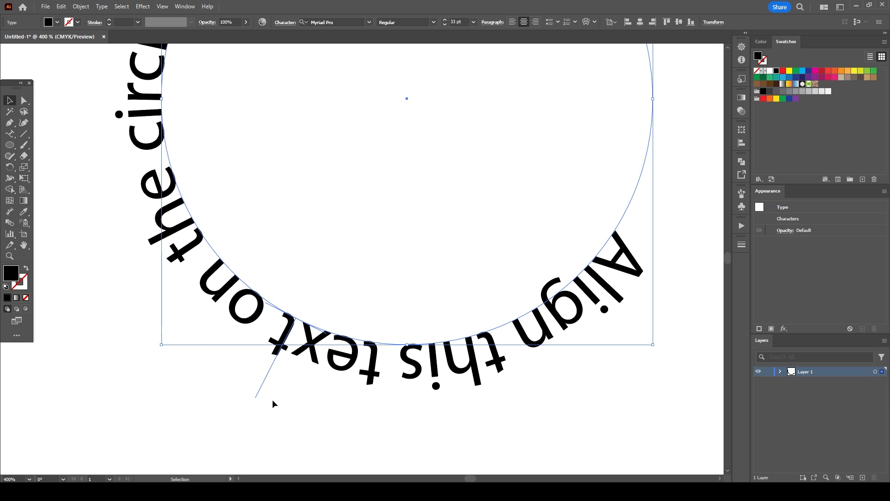
mouse_move(266, 394)
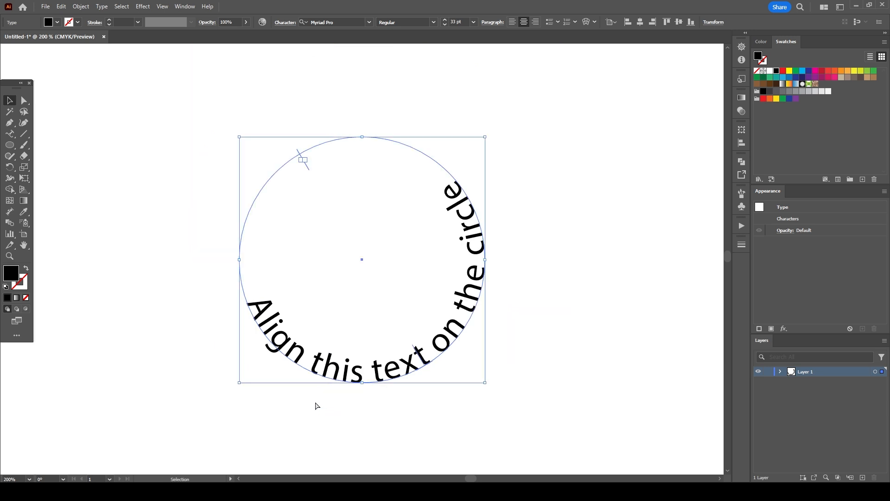
Drag the path-text bracket so the sentence moves up over the circle's top
drag(303, 160, 423, 139)
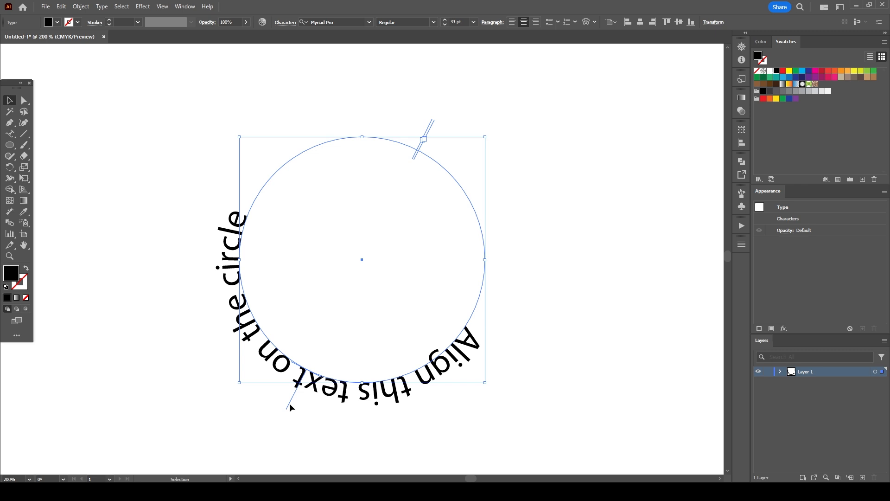
drag(423, 139, 463, 179)
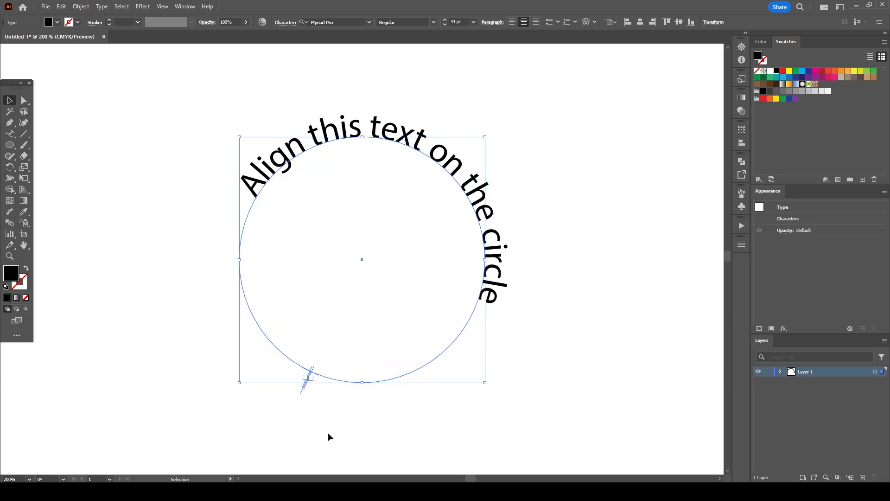
mouse_move(320, 430)
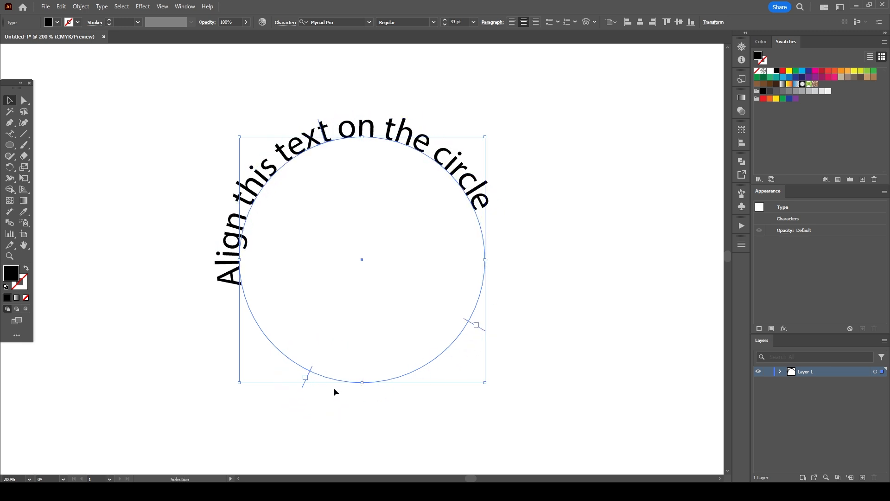
Adjust the start and end brackets so the text is symmetric over the circle's top
drag(305, 377, 238, 305)
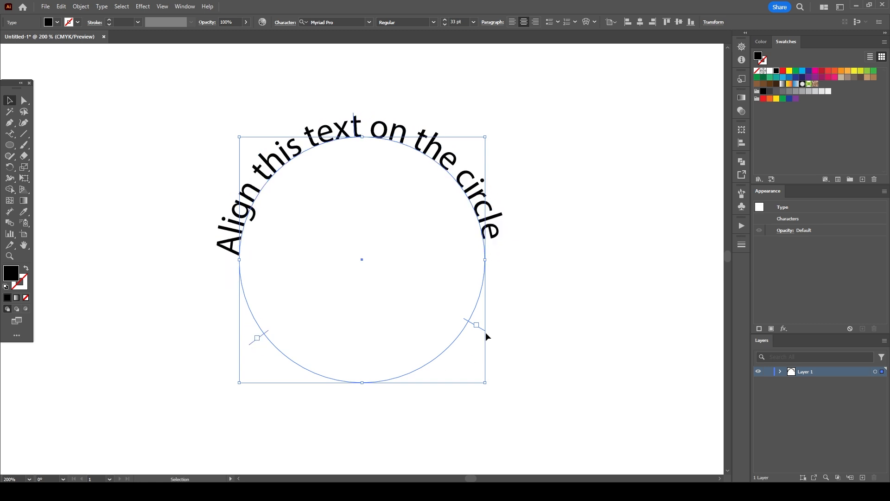
drag(476, 324, 493, 272)
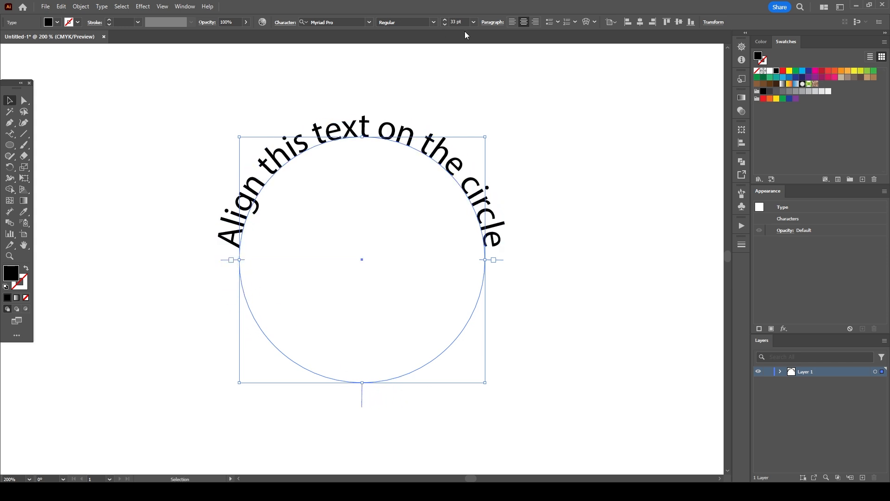
Set the curved text's font size to 29 pt with the Control bar size arrows
click(445, 25)
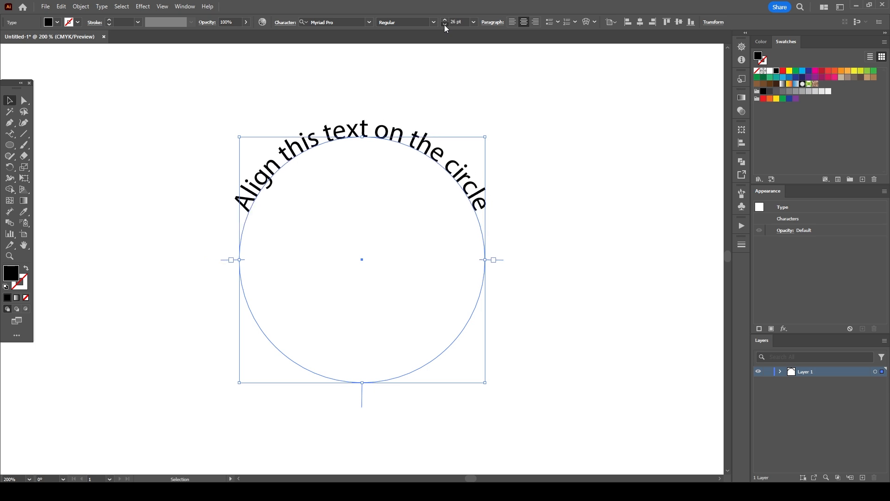
click(445, 20)
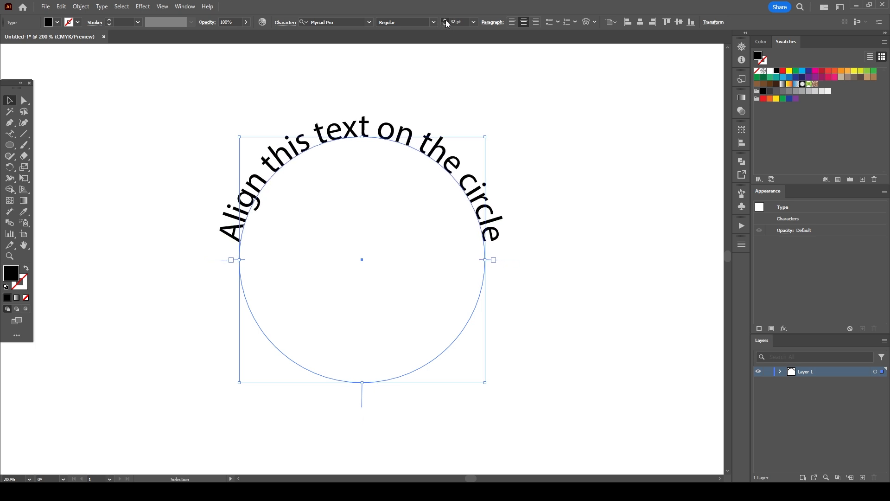
click(445, 22)
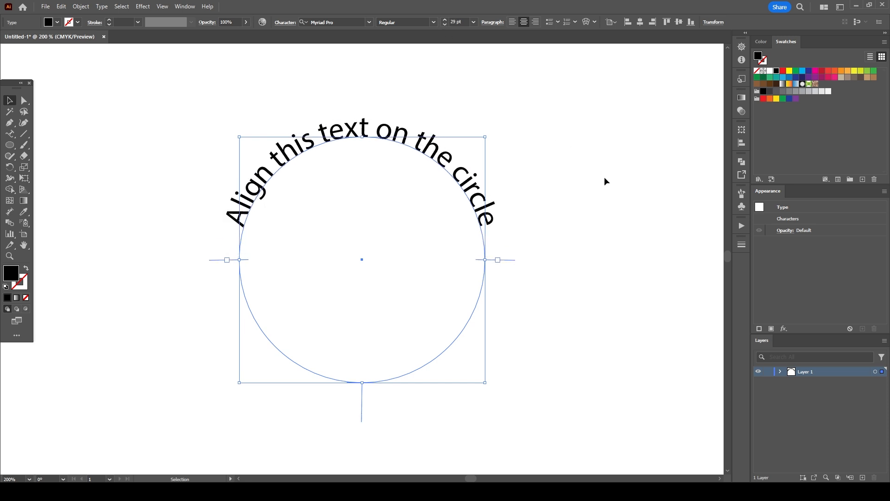
click(285, 23)
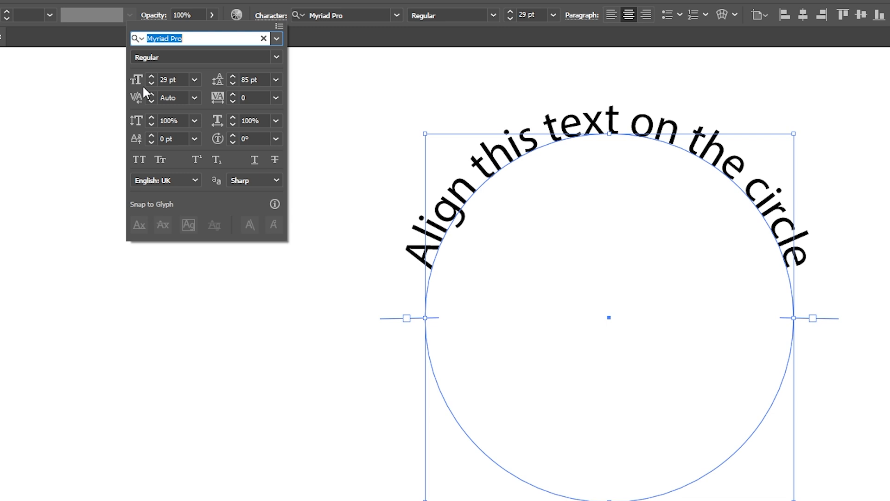
In the Character panel, set font Neuropol X, baseline shift, All Caps and 22 pt
text(Neuropol X)
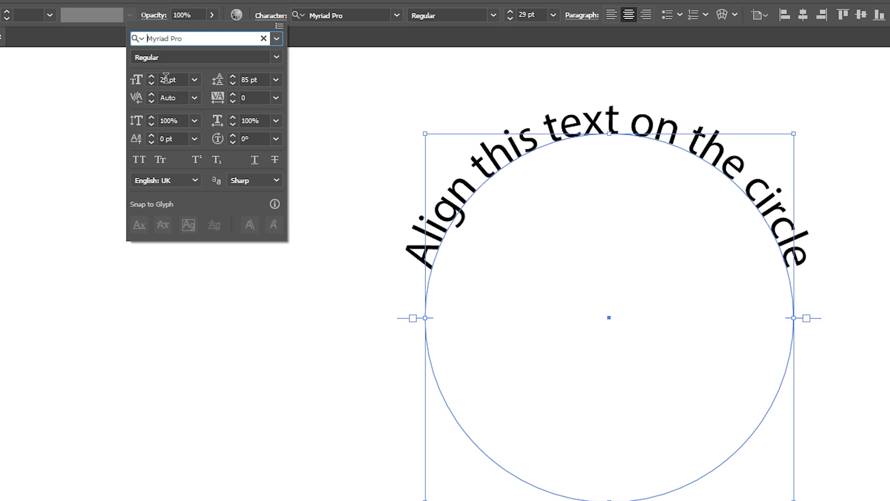
click(152, 76)
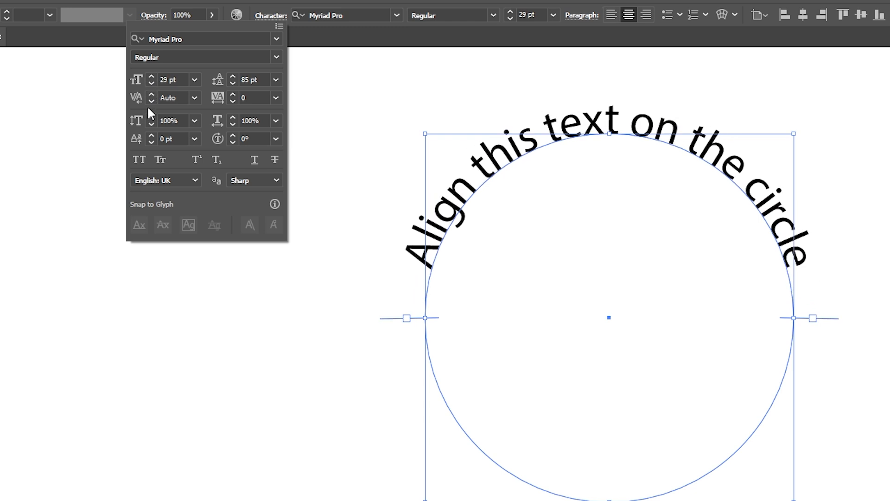
click(195, 121)
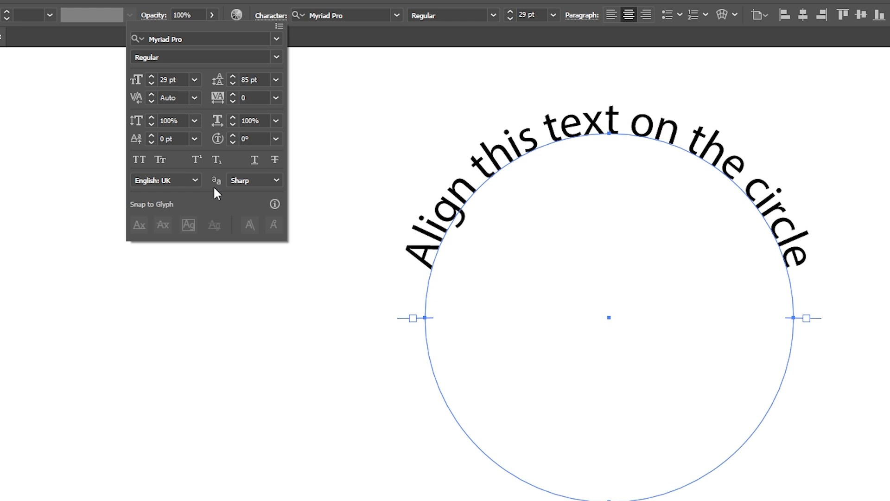
click(151, 142)
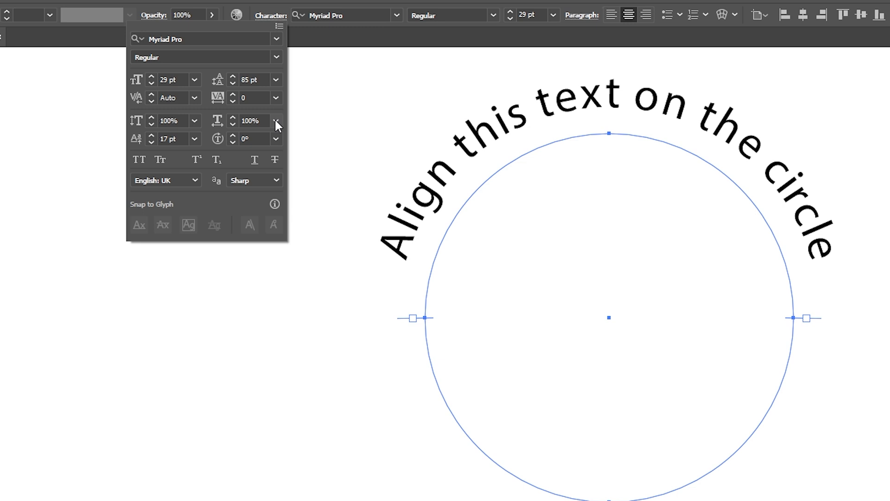
click(276, 120)
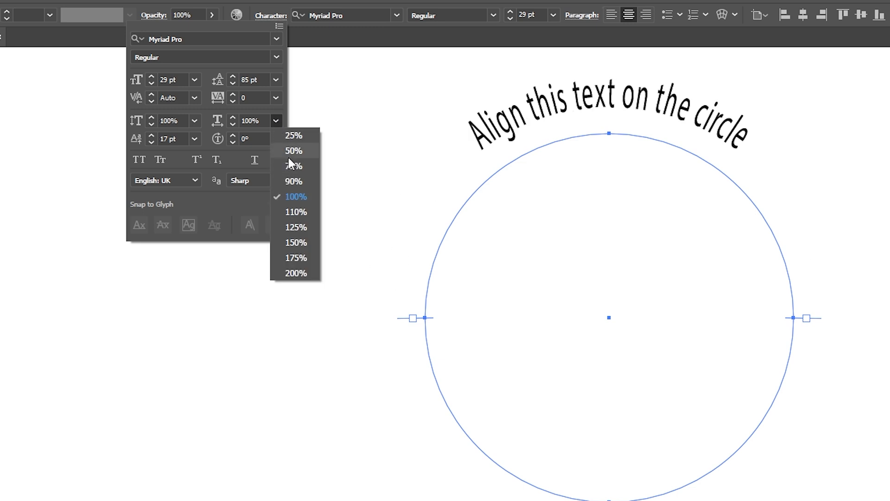
click(139, 161)
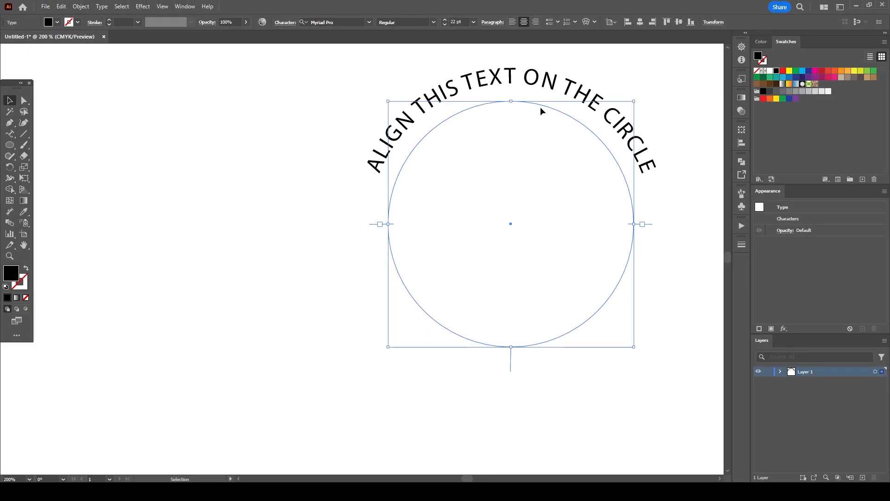
Move the outlined arched text group lower and to the left on the artboard
drag(510, 224, 390, 274)
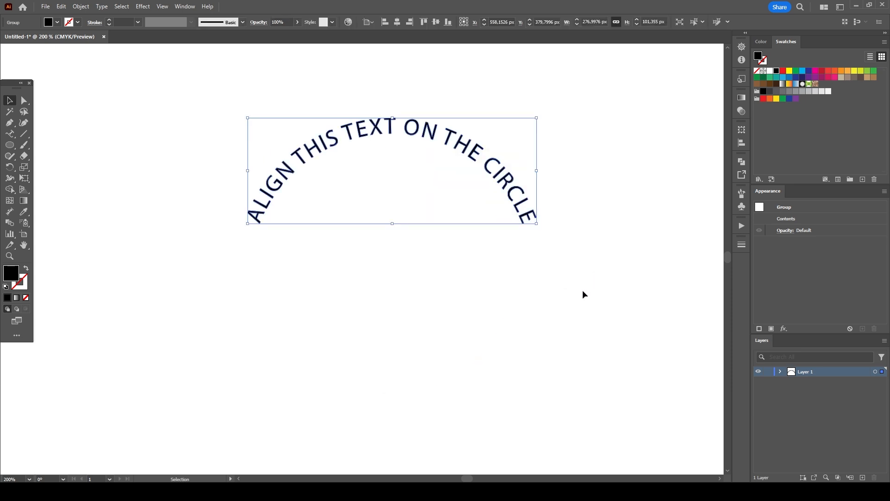
drag(392, 170, 359, 205)
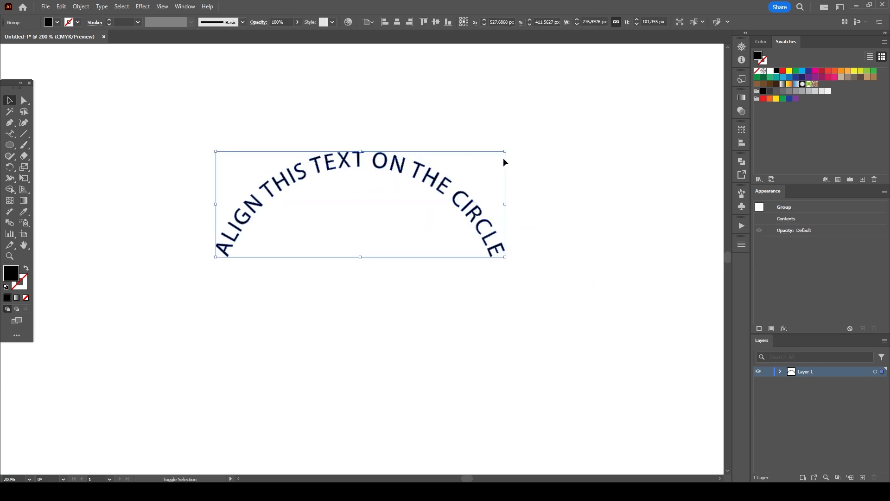